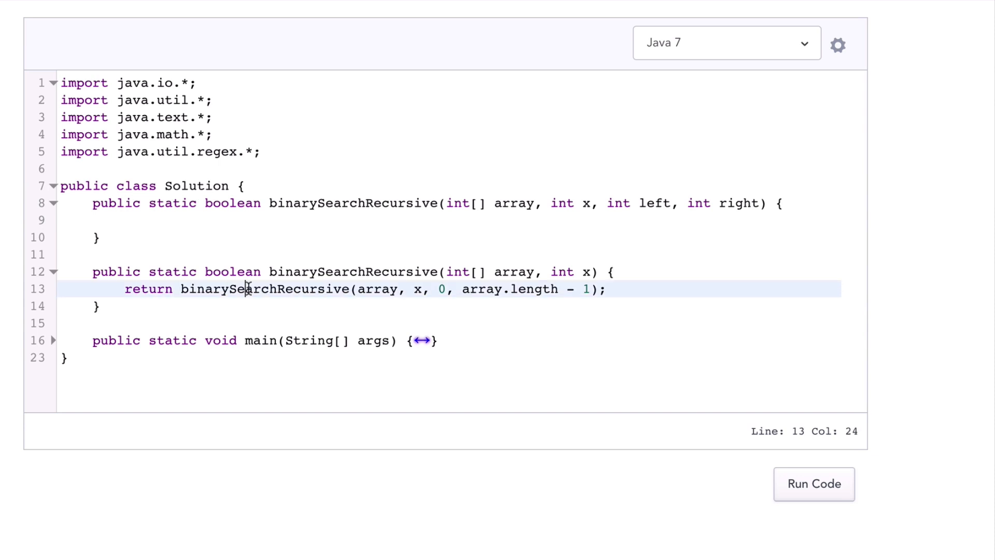
- Add the base case if (left > right) return false; and declare int mid = (left + right) / 2
double_click(352, 272)
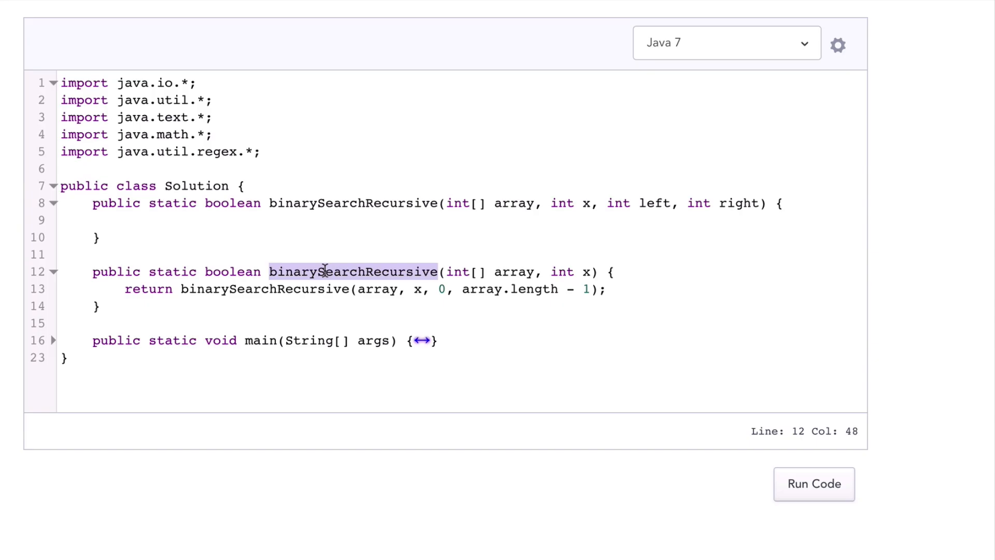
double_click(264, 289)
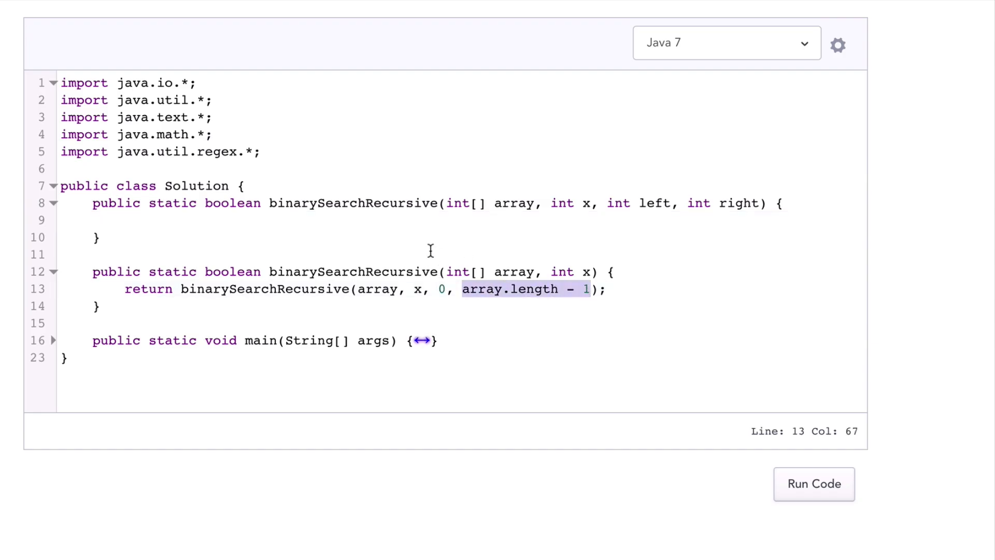
text(if ()
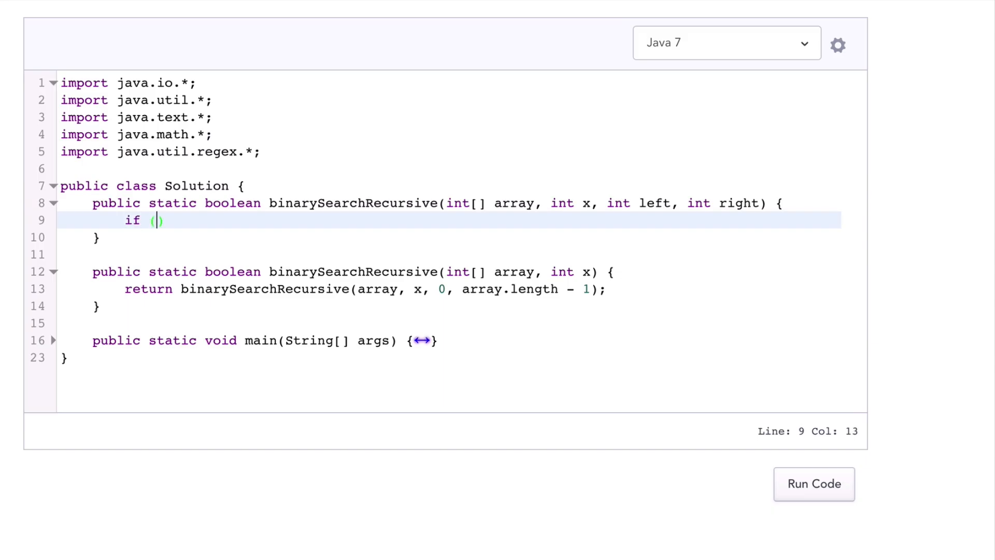
text(left >)
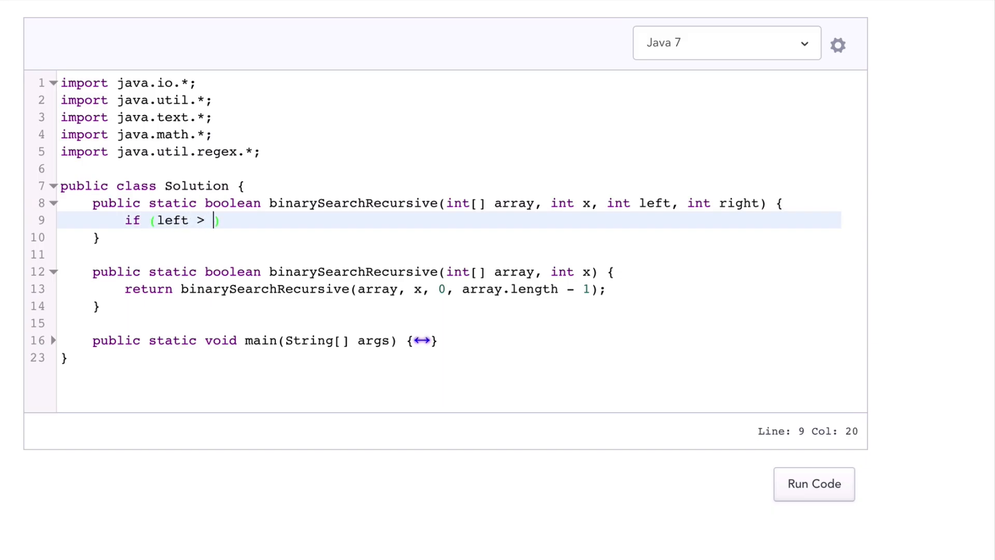
text(right) {)
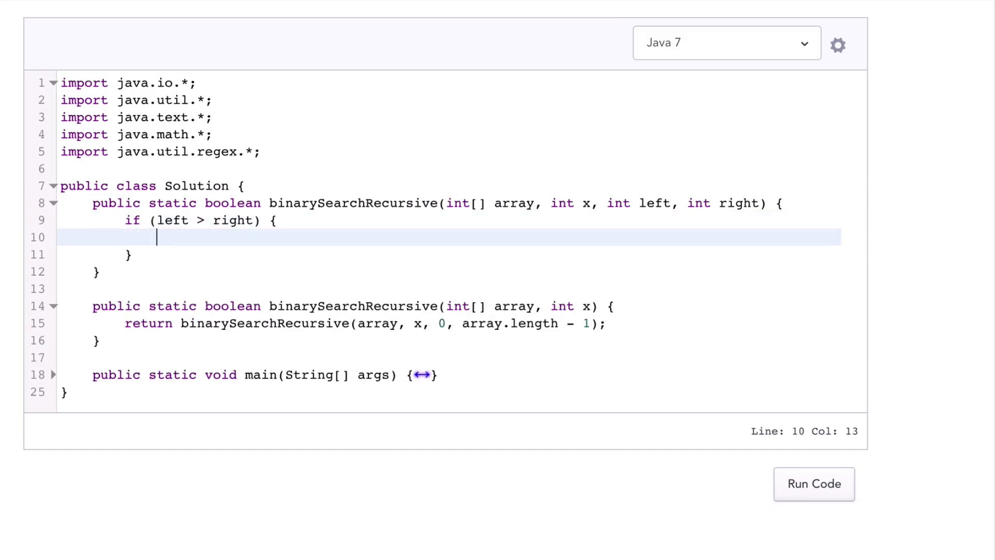
text(ret)
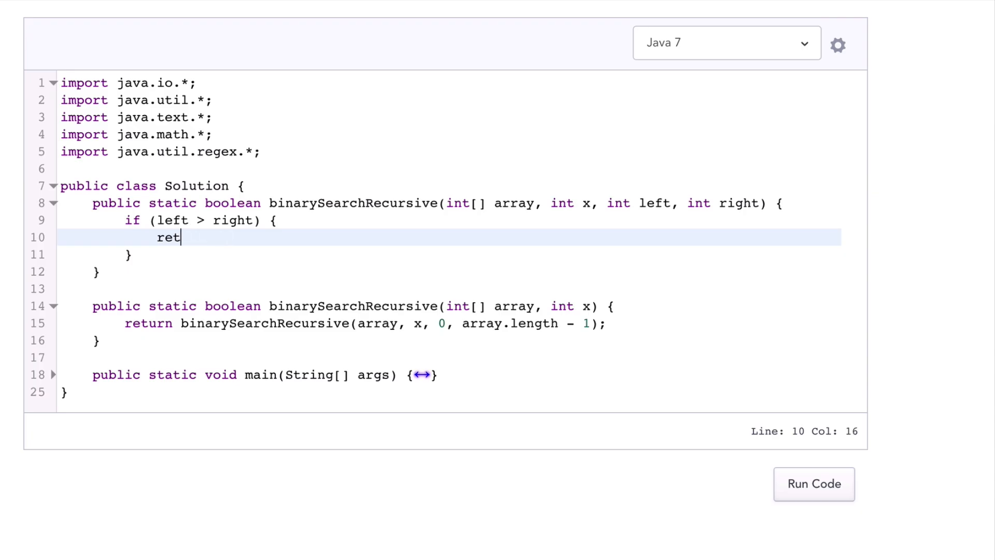
text(urn false;)
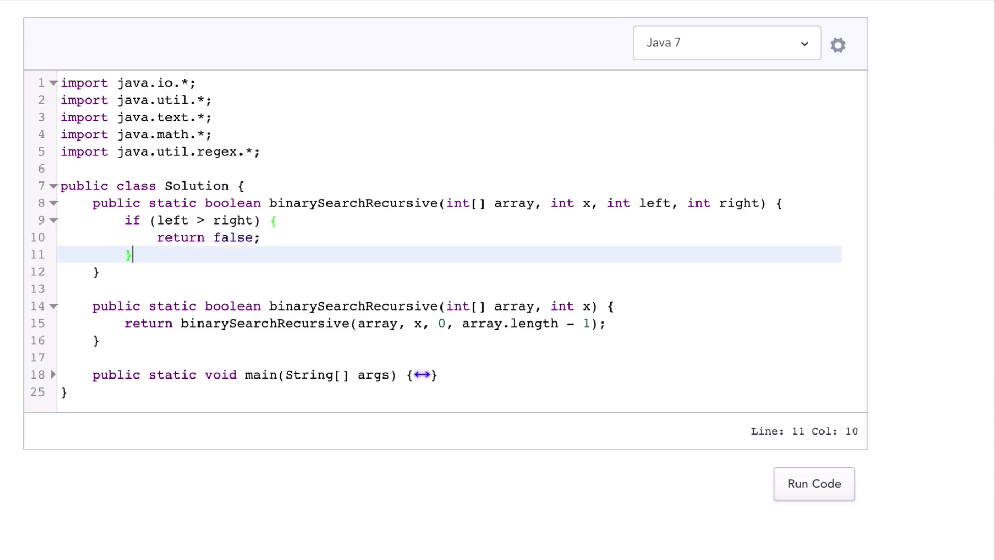
text(int)
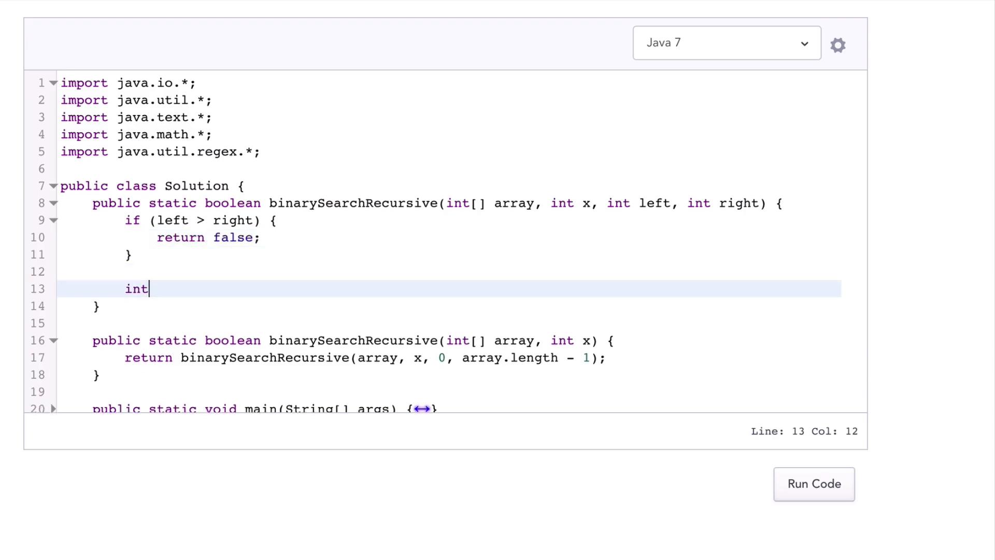
text(mid = (left + right) / 2;)
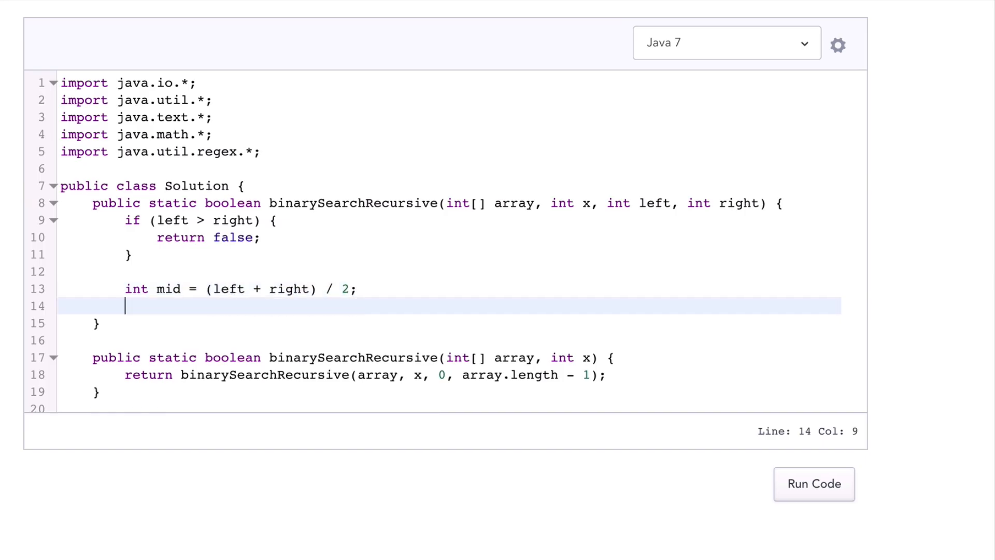
- Add if (array[mid] == x) { return true; } to the recursive helper
text(if ()
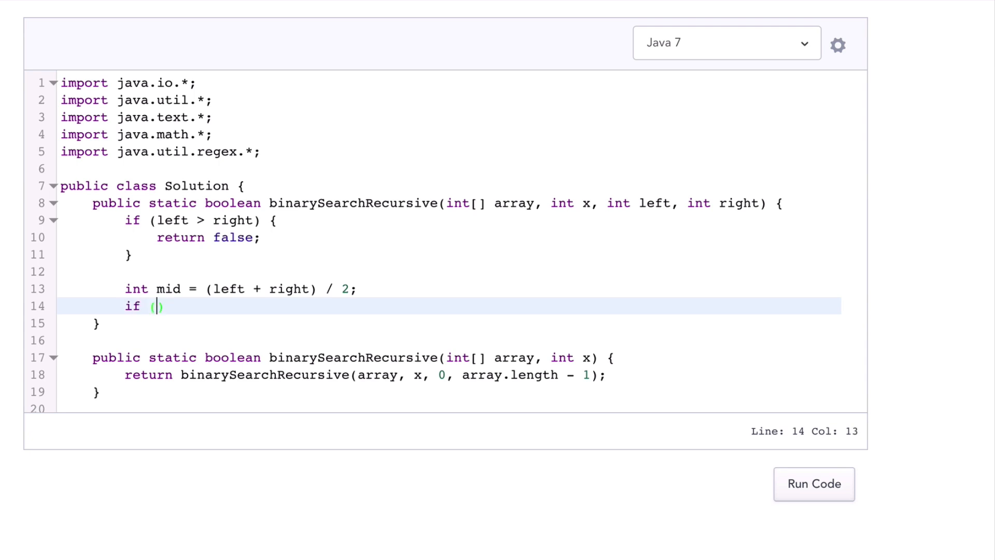
text(array)
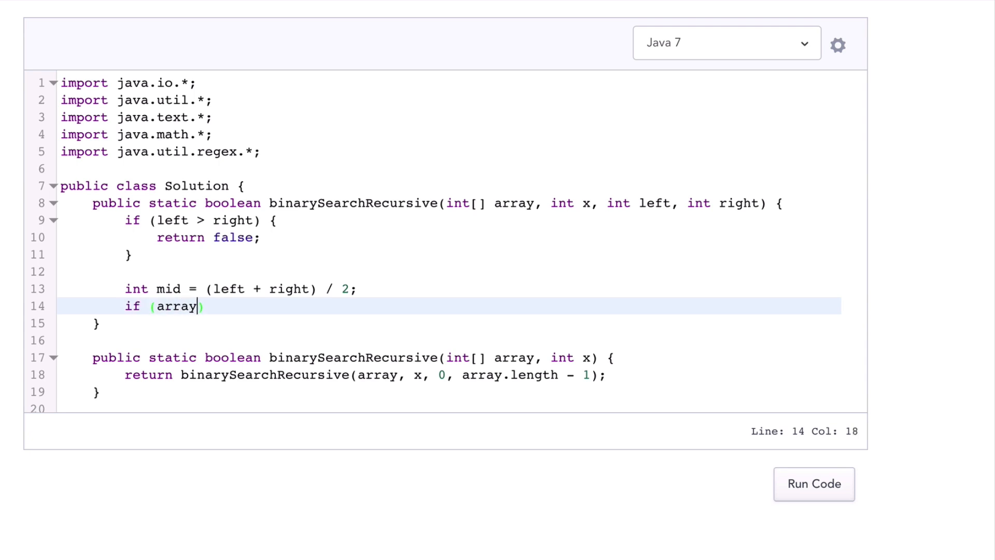
text([mix)
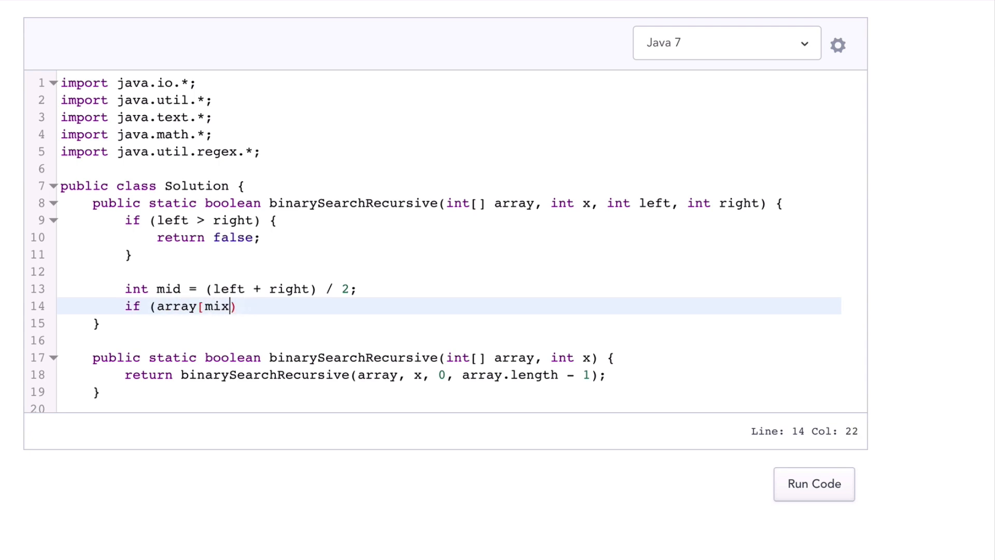
text(d] == x) {)
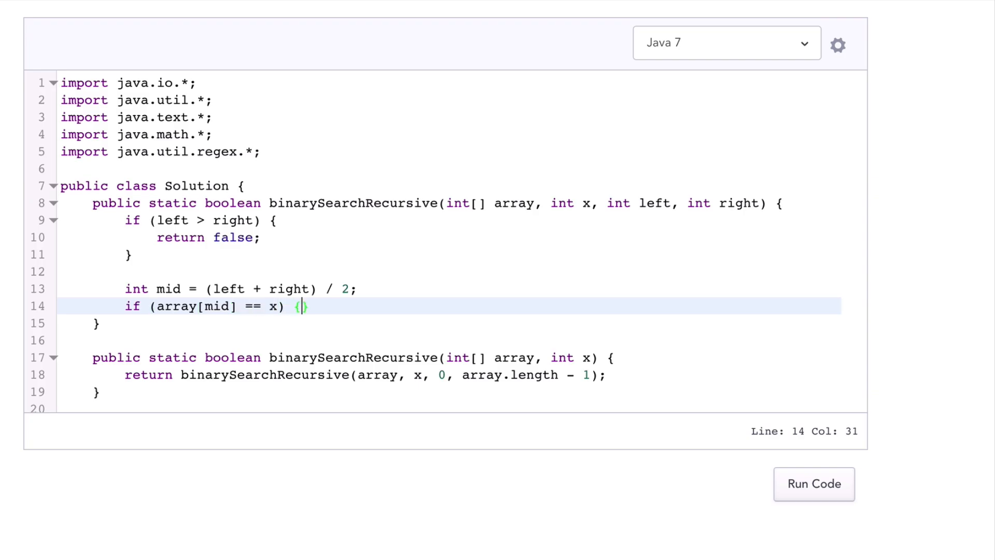
text(re)
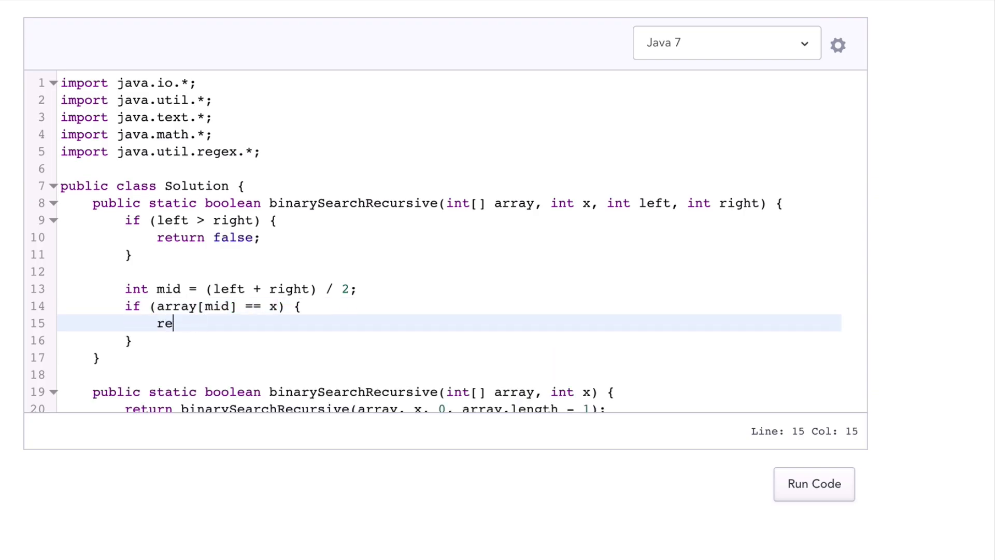
text(turn true;)
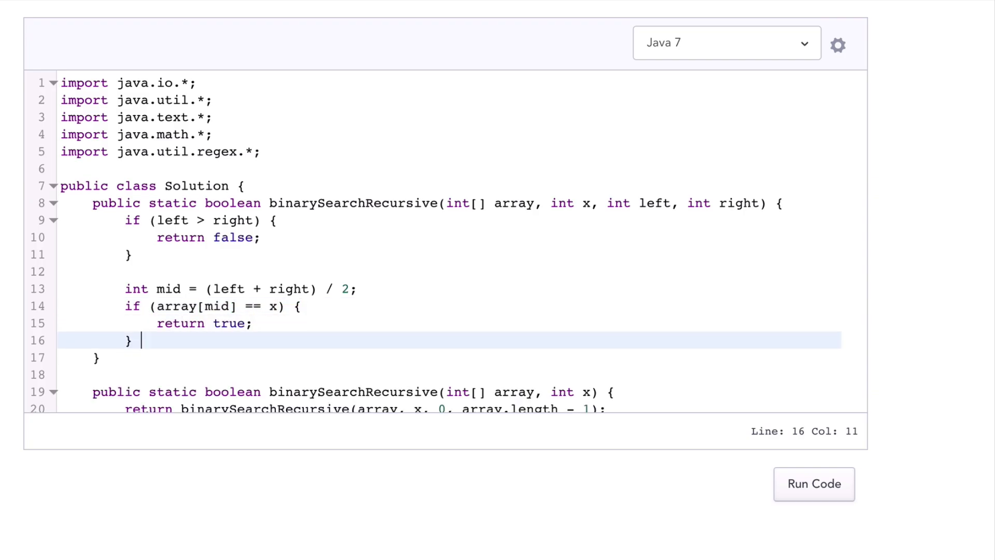
- Recurse on (left, mid - 1) when x < array[mid], else on (mid + 1, right)
text(else if (x)
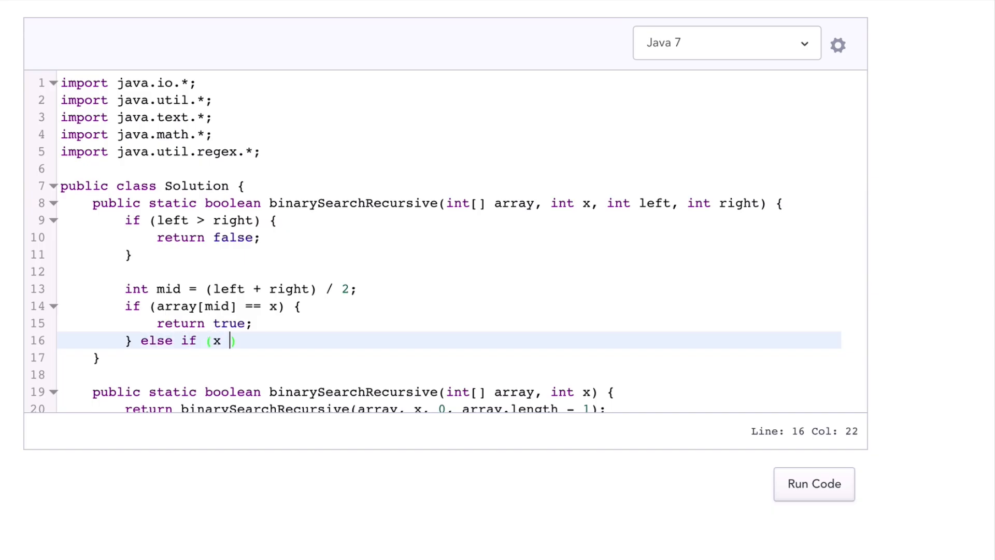
text(< array[mid])
text(return)
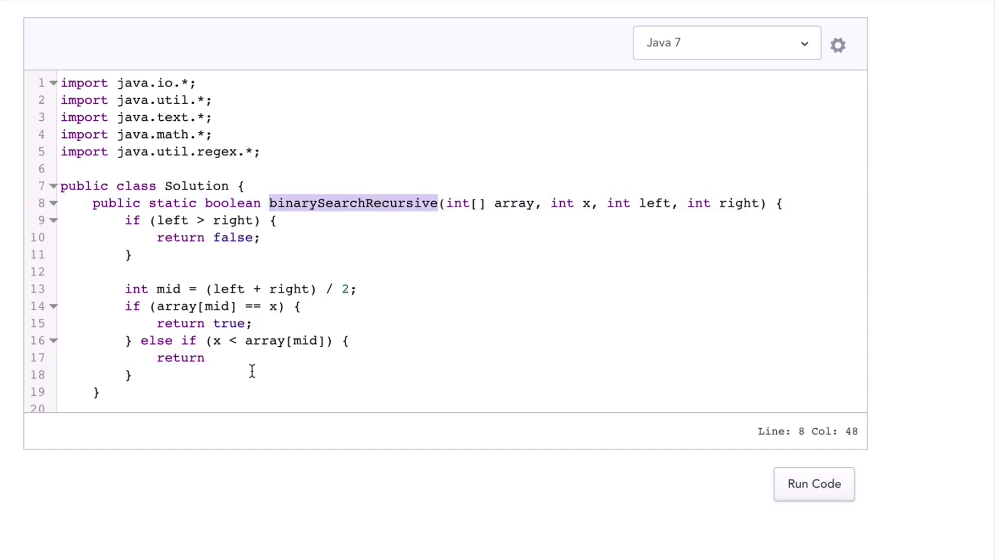
text(binarySearchRecursive(array, x,)
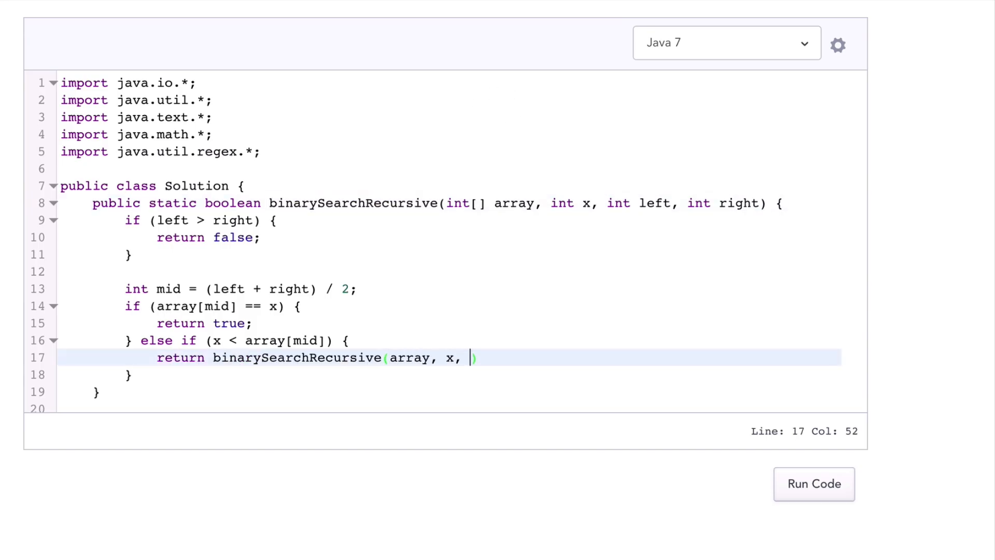
text(left,)
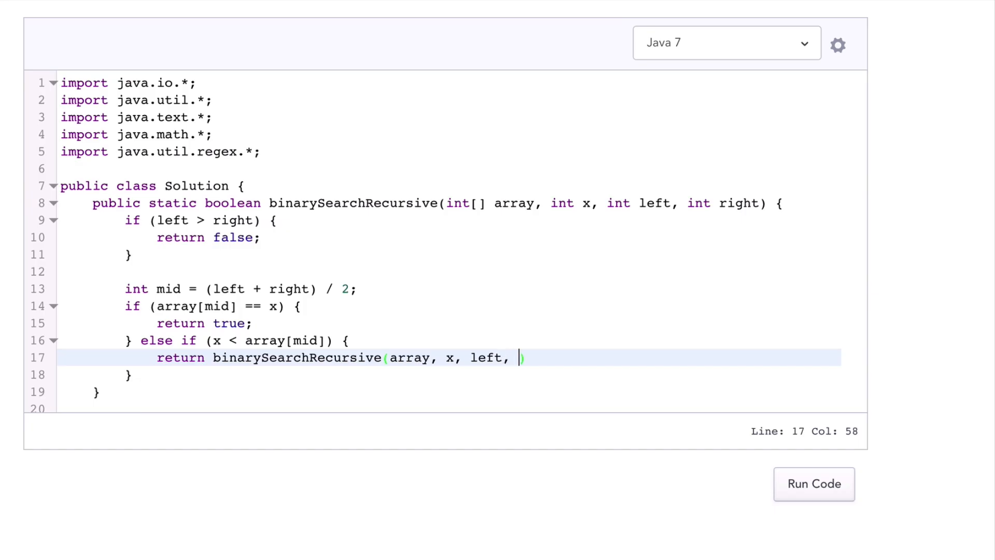
text(mid - 1);)
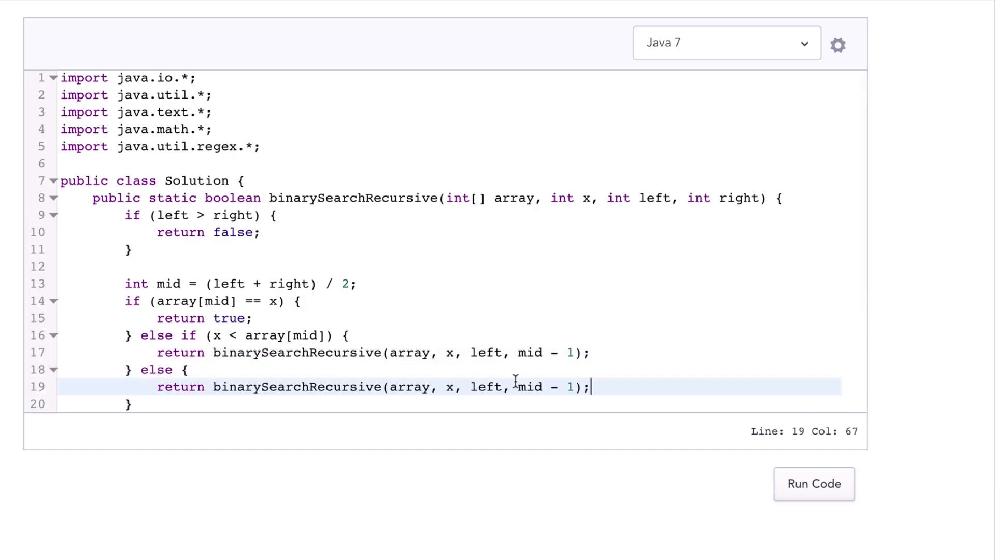
double_click(486, 387)
text(mid + 1)
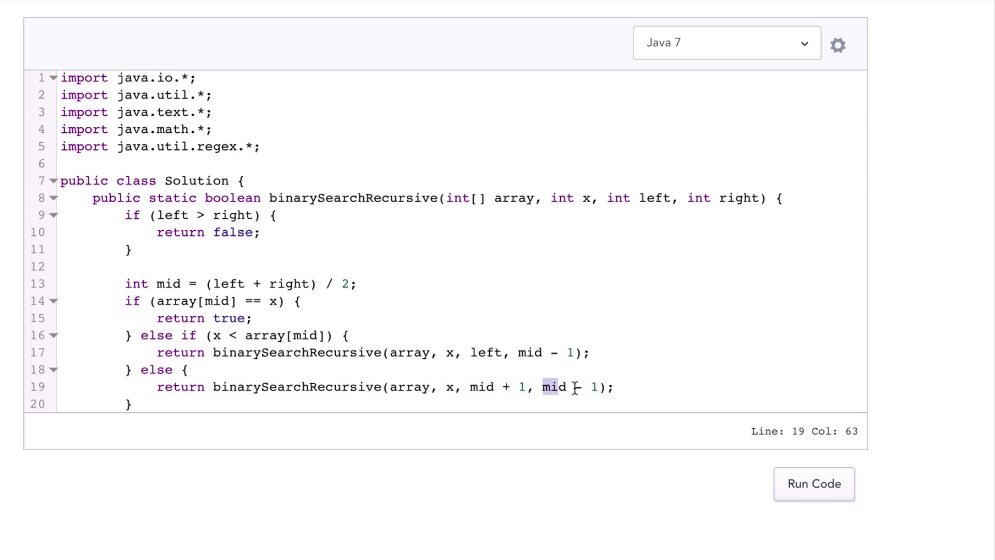
text(right)
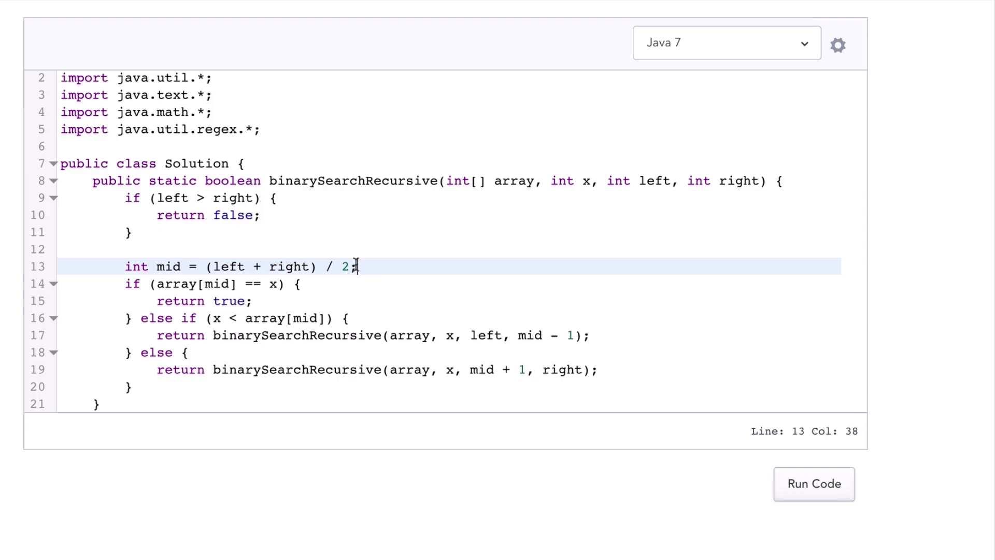
- Replace the midpoint expression (left + right) / 2 with left + ((right - left) / 2)
drag(357, 266, 271, 266)
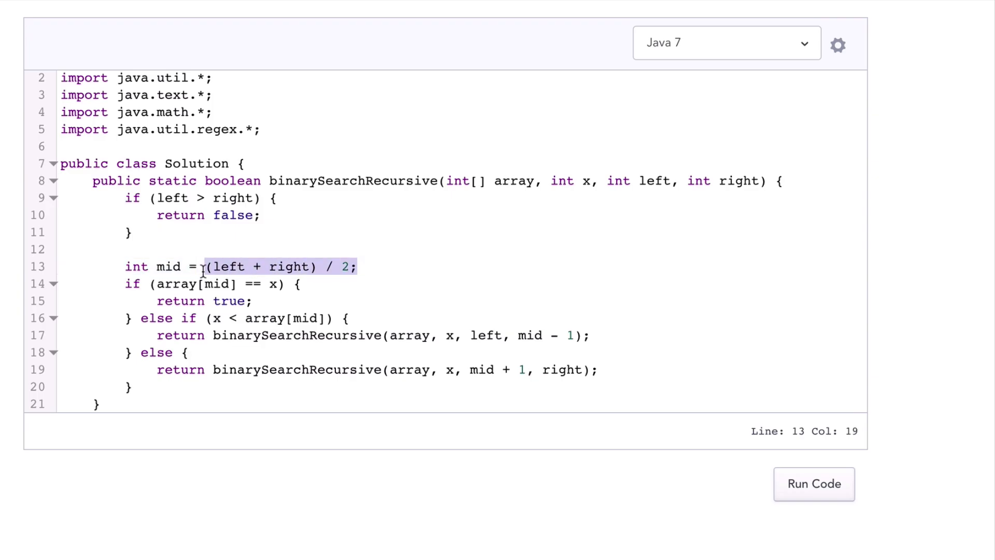
text(left + ((right - left) / 2);)
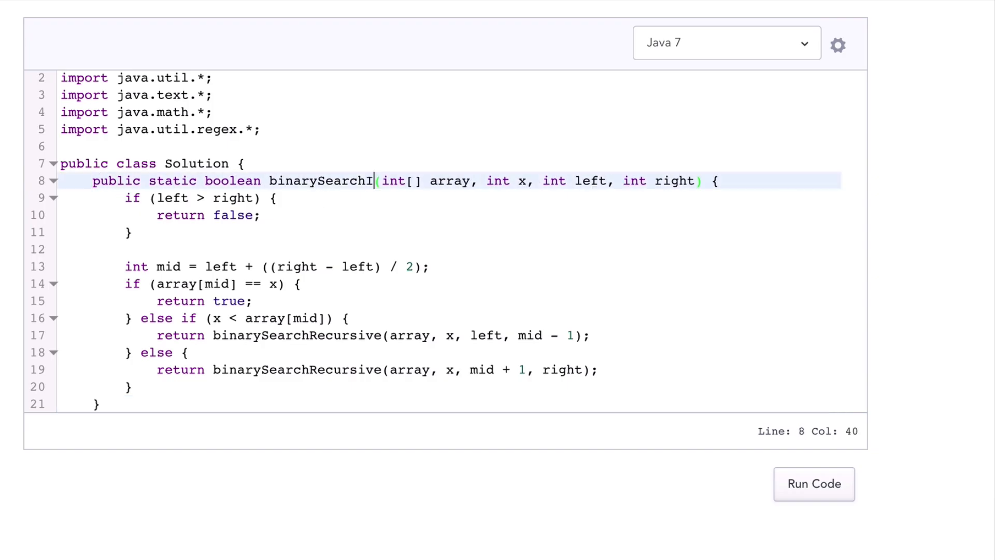
- Rename the method to binarySearchIterative and declare int left = 0 and right = array.length - 1
text(terative)
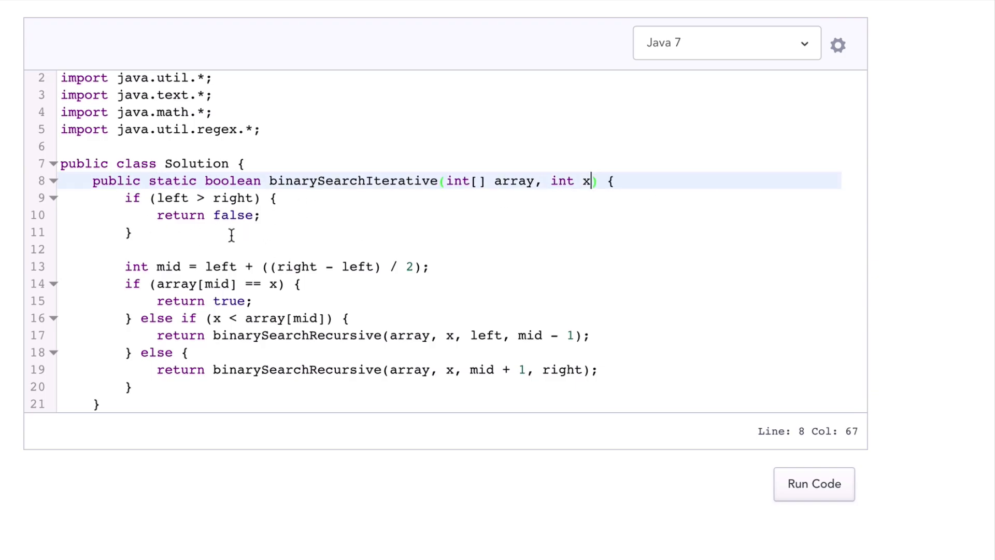
text(int left =)
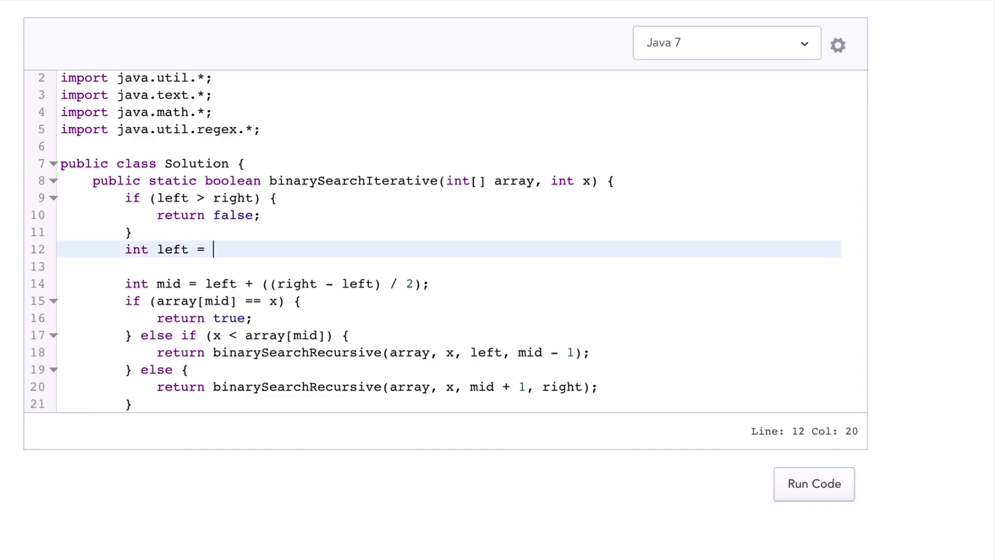
text(0;)
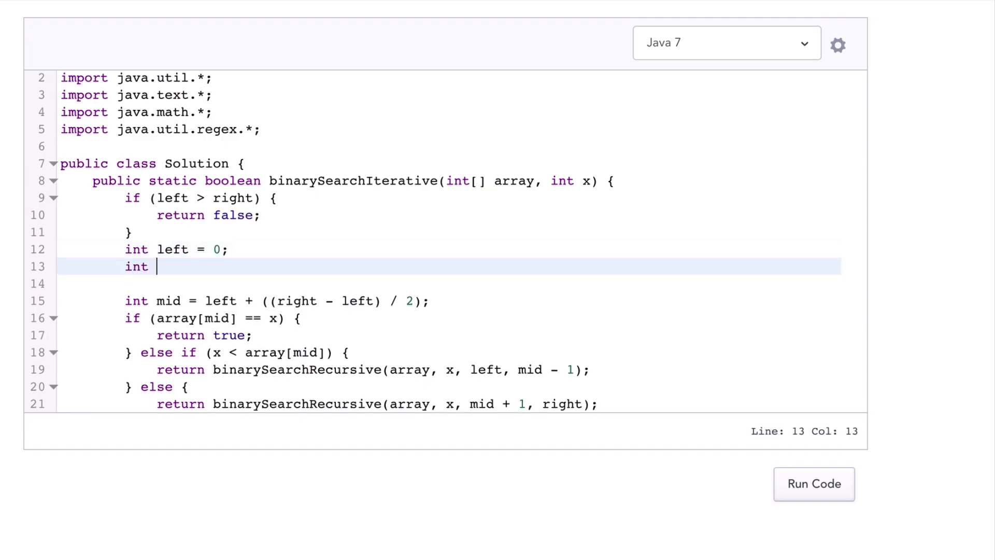
text(right = a)
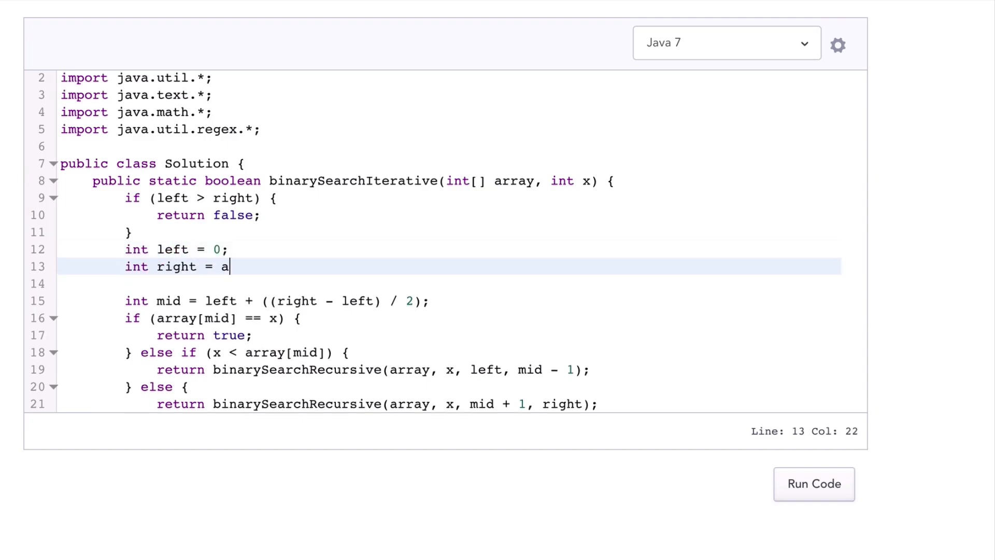
text(rray.length - 1;)
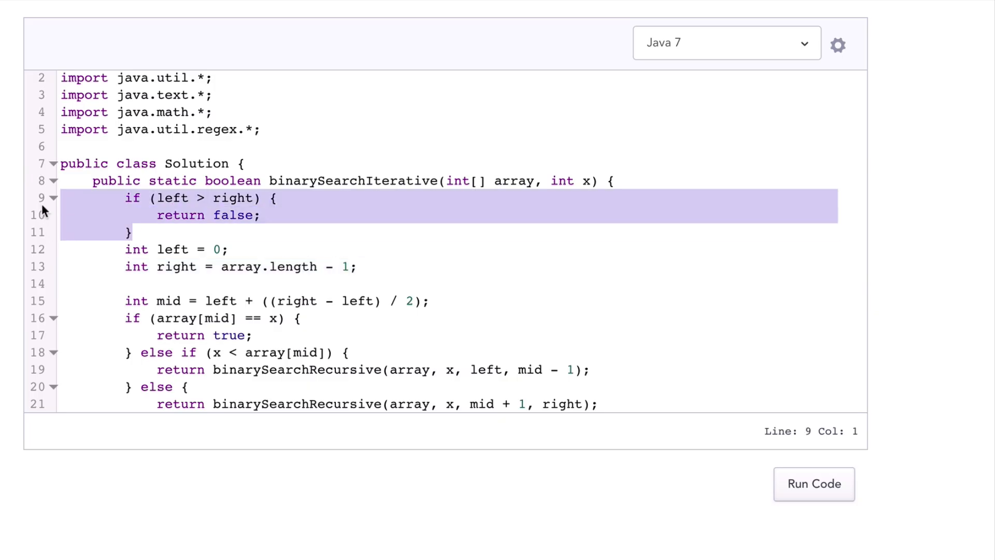
- Wrap the search logic in while (left <= right) and add return false; after the loop
text(whi)
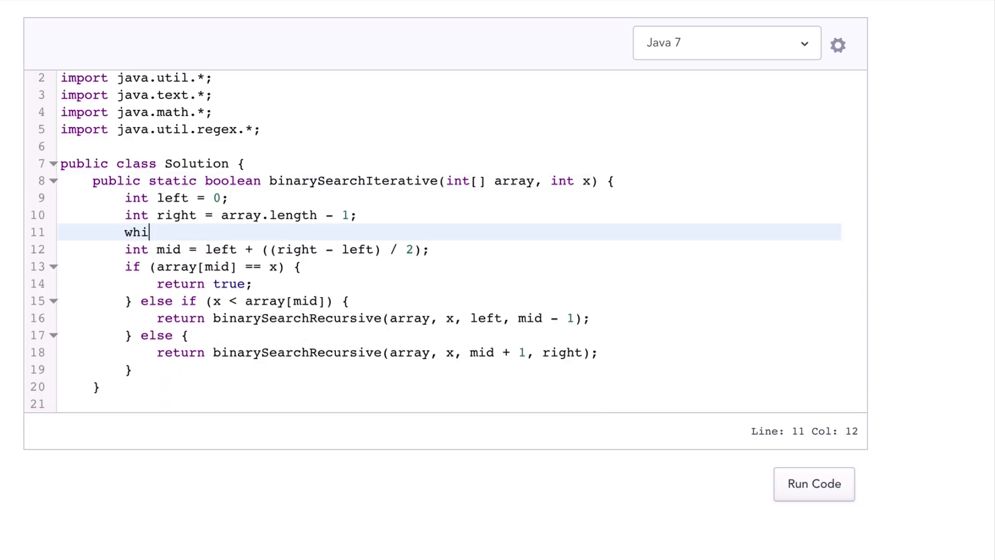
text(le (left <)
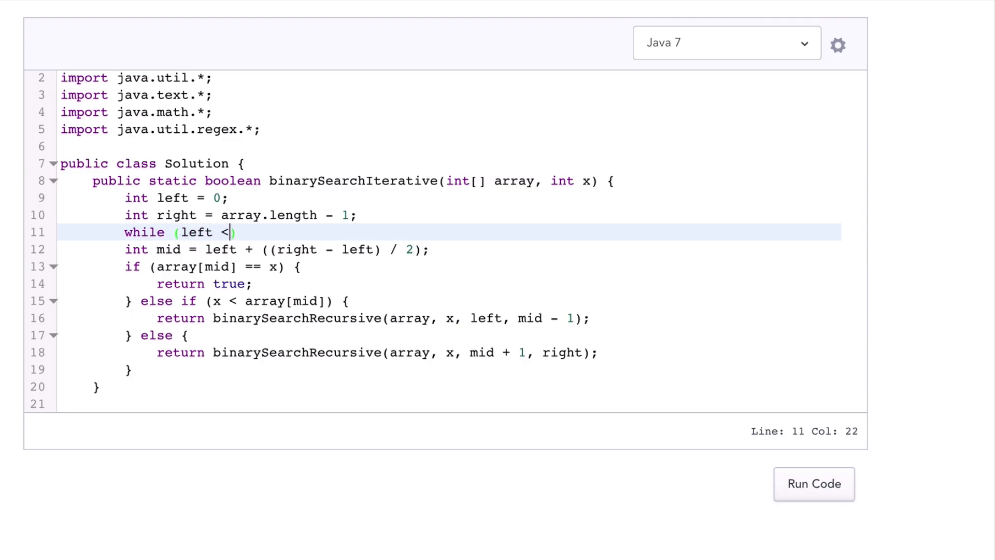
text(= right)
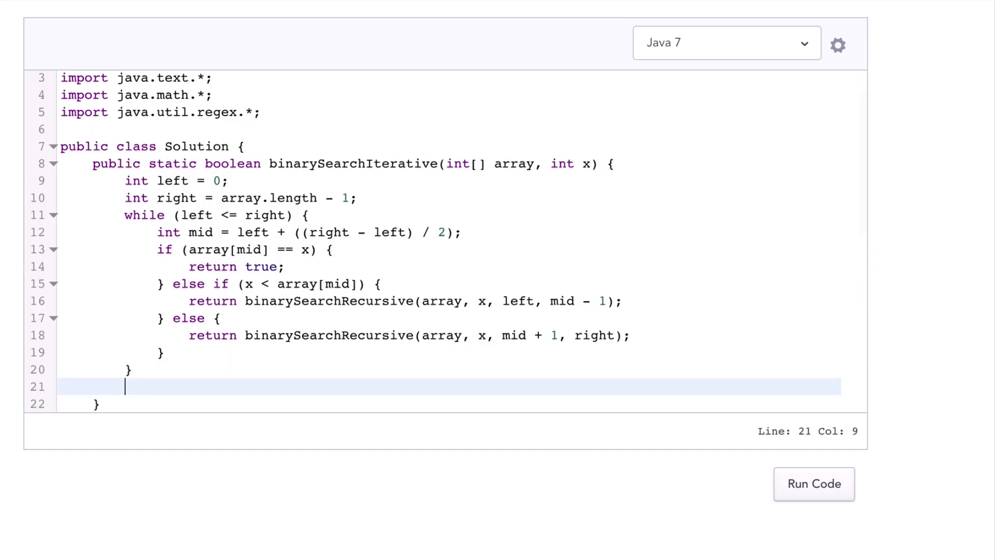
text(return false;)
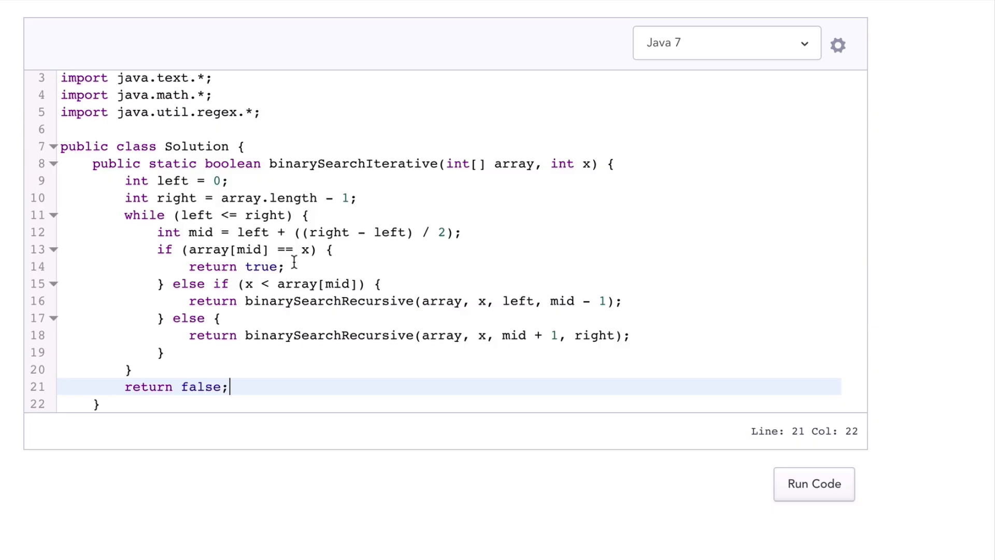
mouse_move(249, 285)
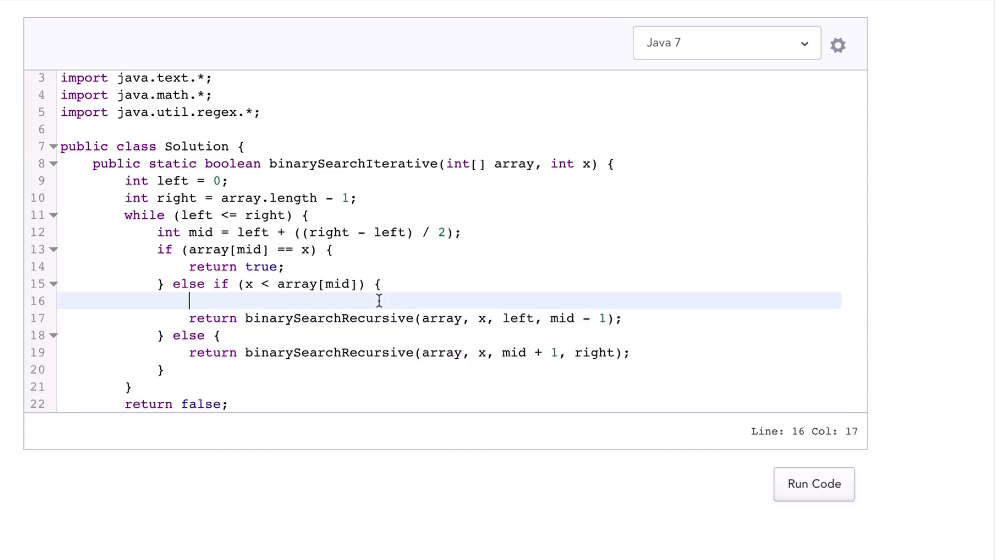
- Set right = mid - 1 and left = mid + 1 in the branches, commenting out the recursive returns
text(right = mid)
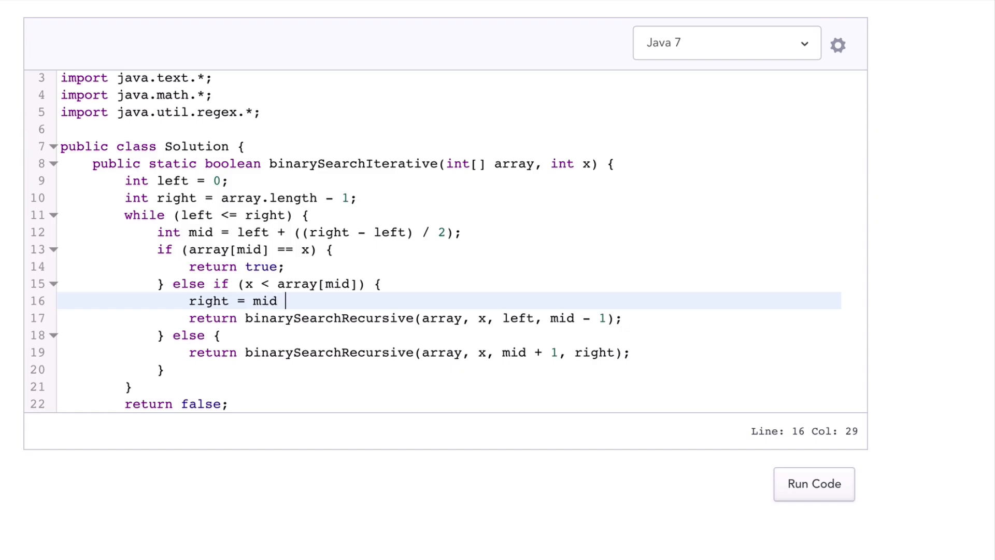
text(- 1;)
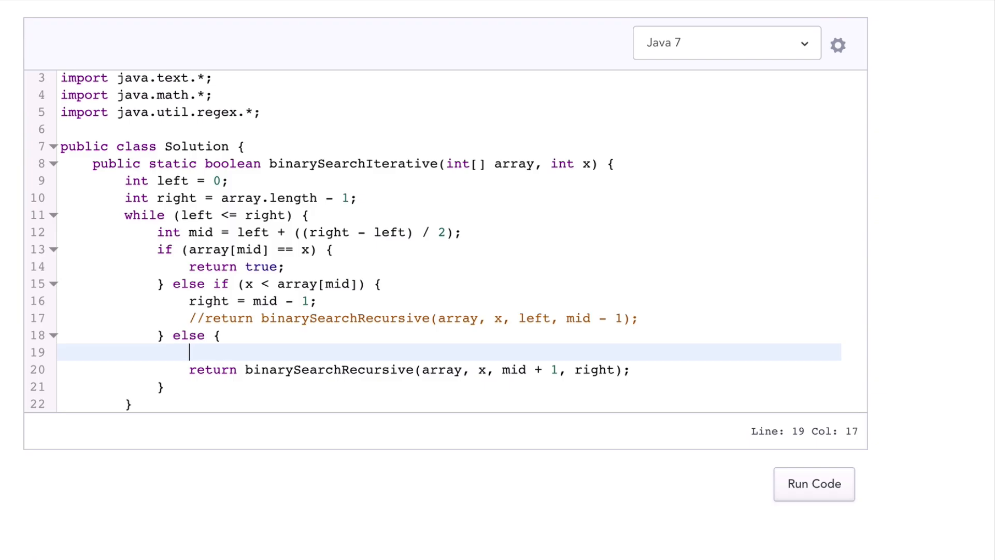
text(1)
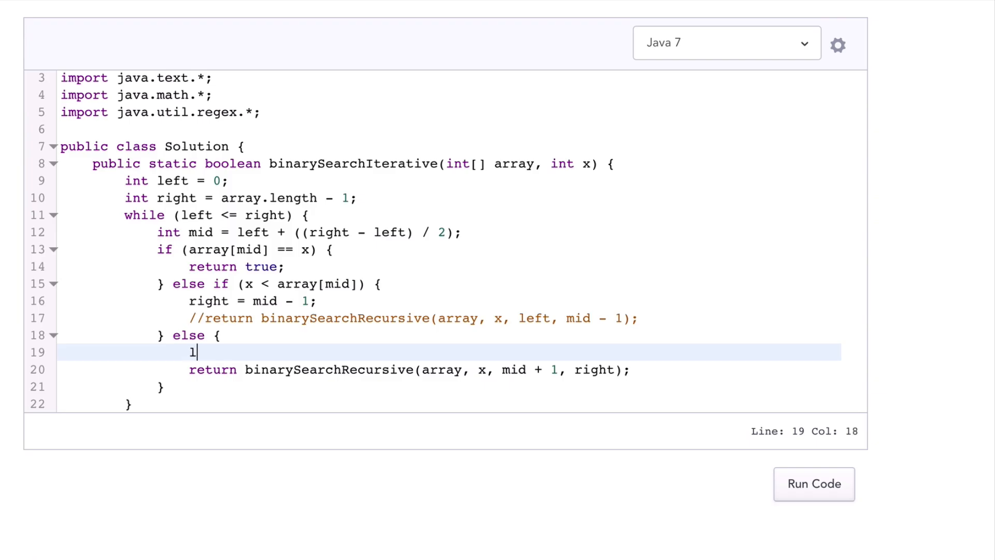
text(eft = mid + 1;)
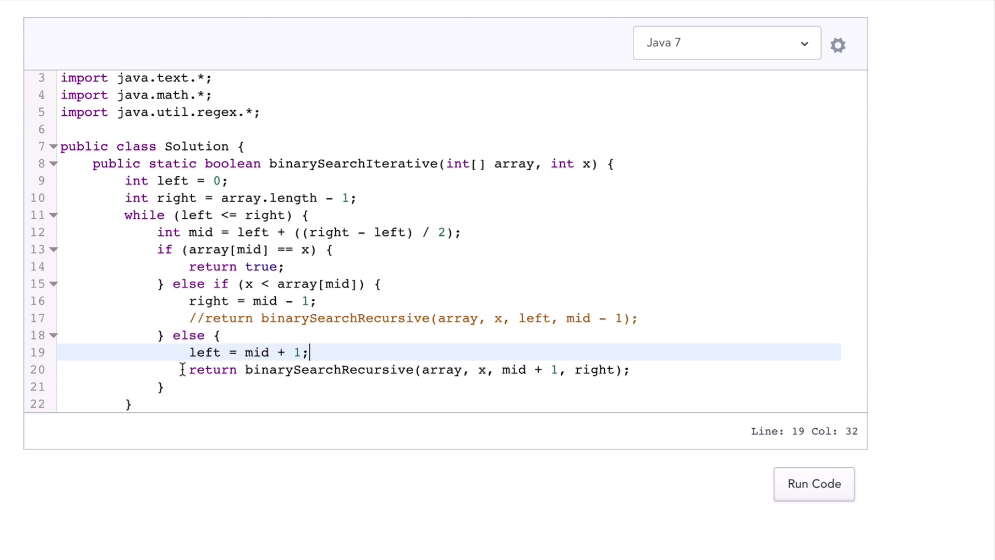
text(//)
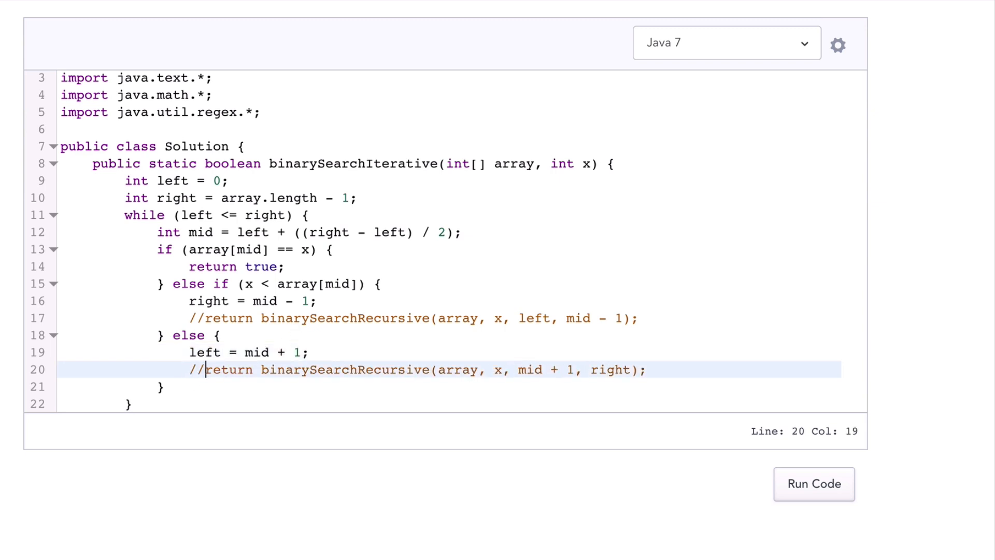